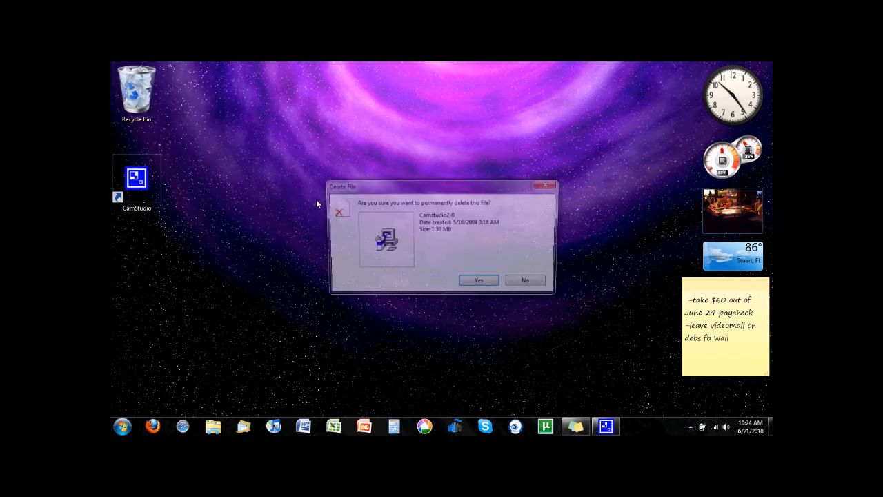
# Step: Confirm permanently deleting the CamStudio setup file, then show Computer's context menu from Start
pyautogui.click(477, 279)
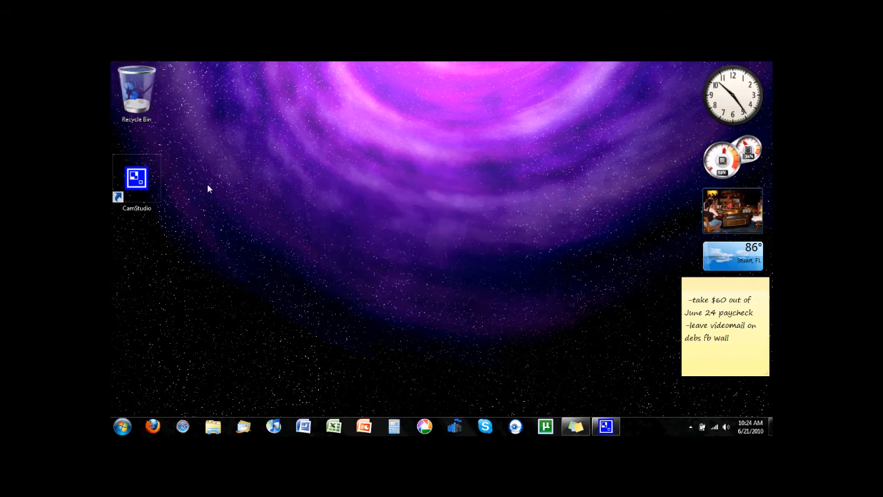
pyautogui.moveTo(147, 309)
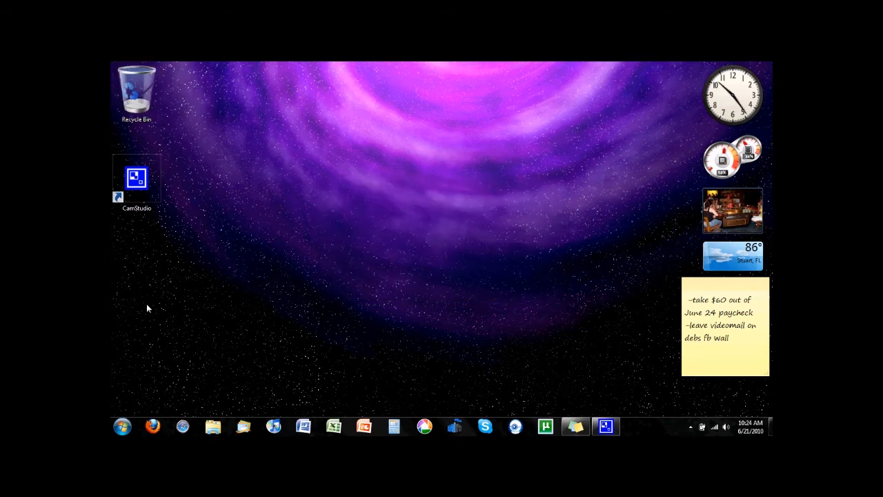
pyautogui.click(121, 425)
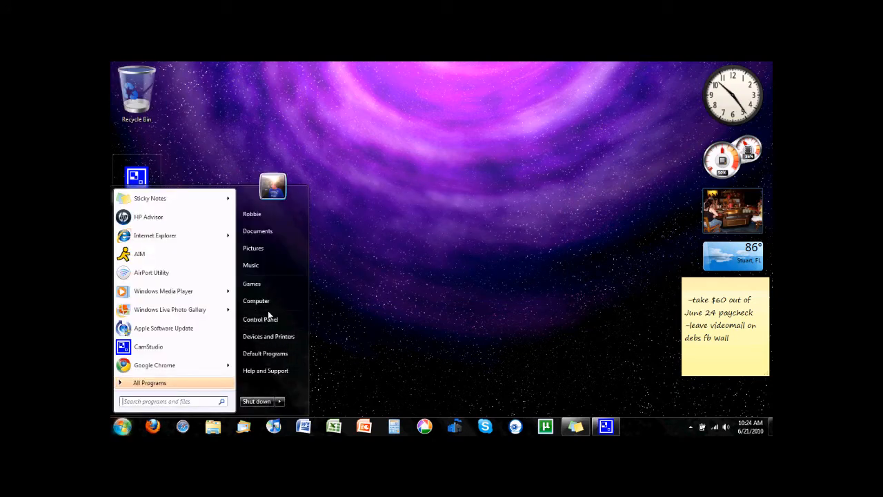
pyautogui.rightClick(256, 301)
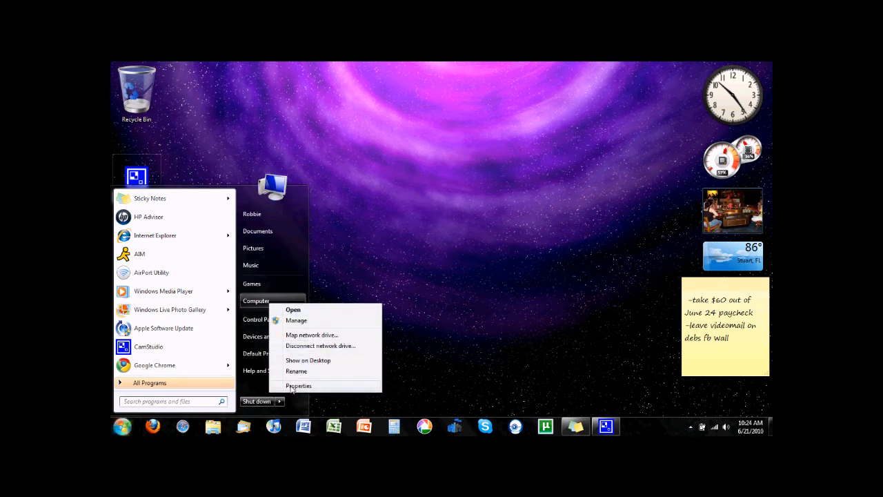
# Step: Open Computer Properties to view the Core 2 Duo 2.20 GHz, 3.00 GB RAM, 64-bit specs
pyautogui.click(293, 309)
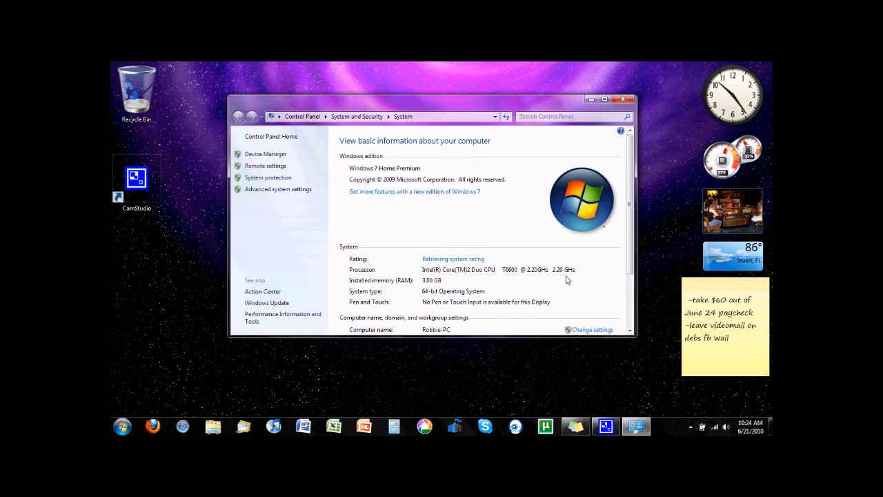
pyautogui.scroll(-3)
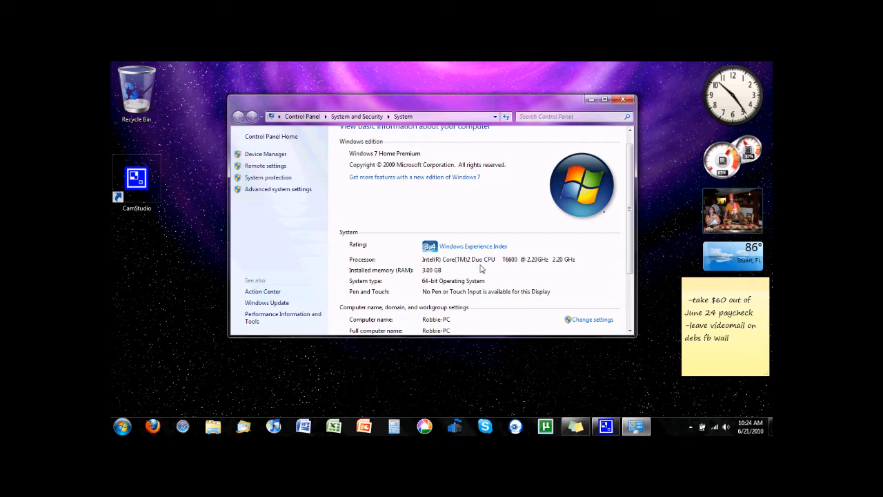
pyautogui.moveTo(522, 265)
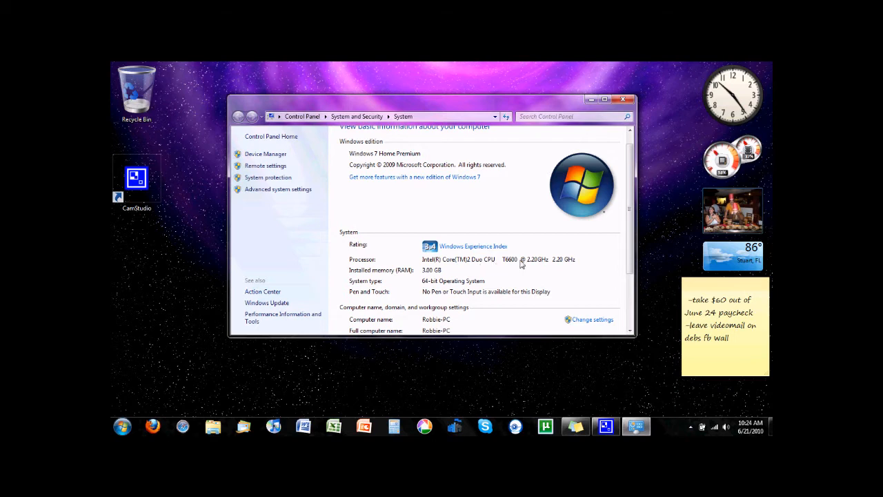
pyautogui.moveTo(466, 293)
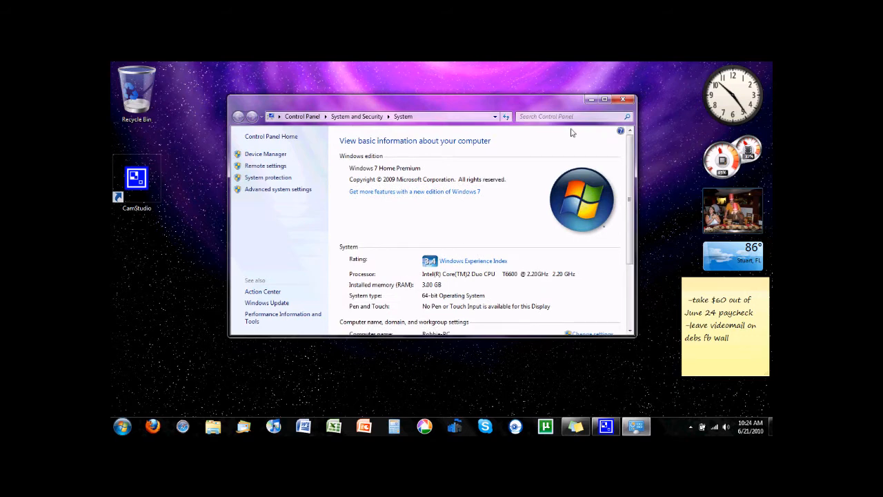
# Step: Open Microsoft Security Essentials from the taskbar to check the protected status
pyautogui.click(622, 99)
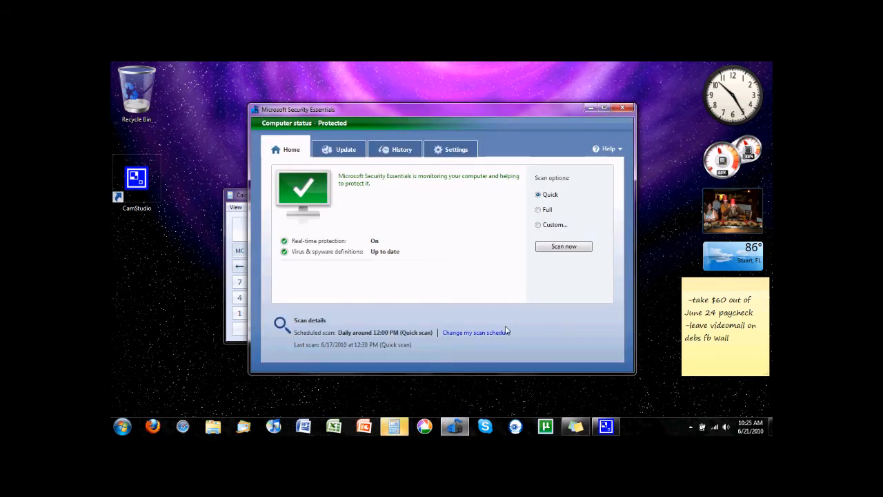
pyautogui.moveTo(499, 296)
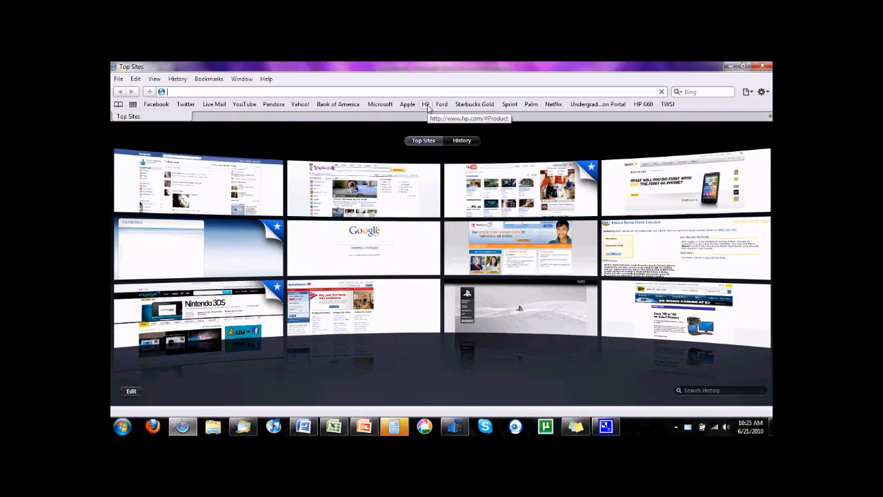
pyautogui.moveTo(365, 309)
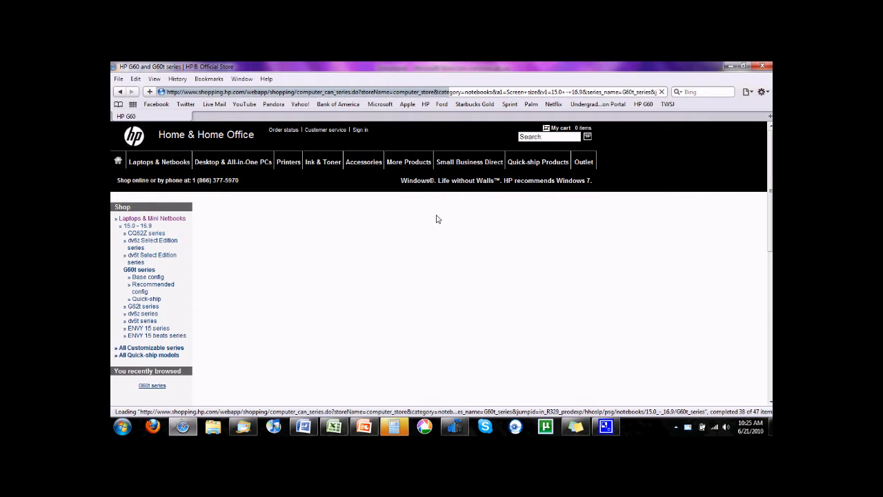
# Step: Bring up and dismiss a pinned taskbar program's options before reaching the HP store page
pyautogui.rightClick(454, 425)
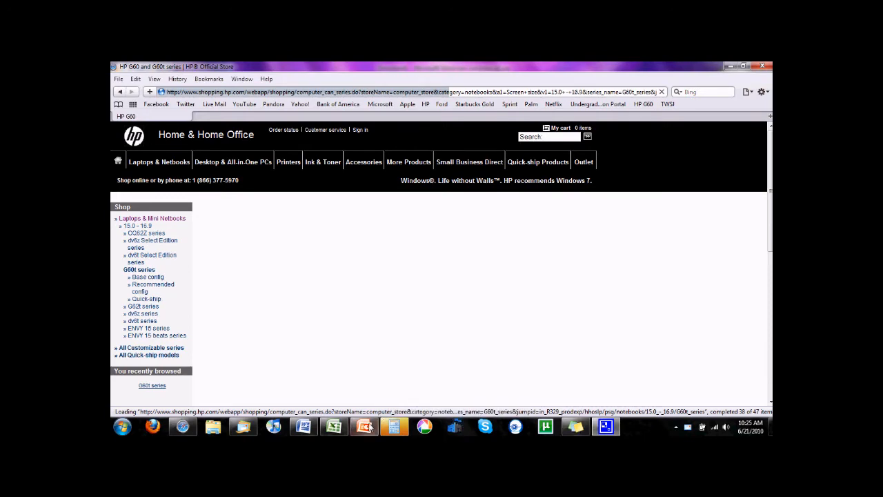
pyautogui.rightClick(364, 426)
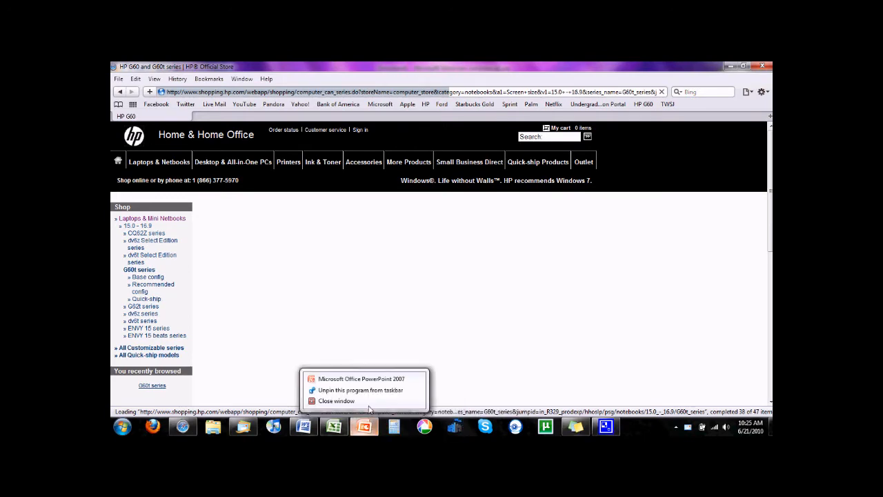
pyautogui.click(303, 425)
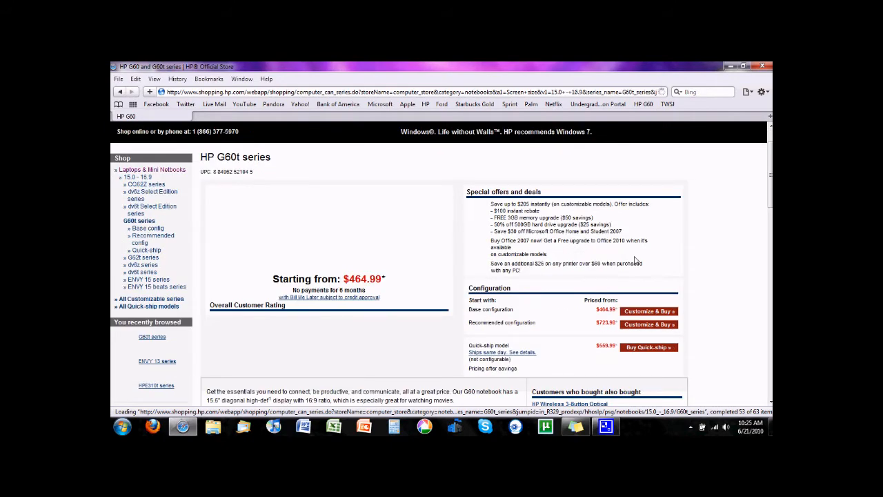
# Step: Browse the HP G60t series page from $464.99 and view its Specs list
pyautogui.scroll(-3)
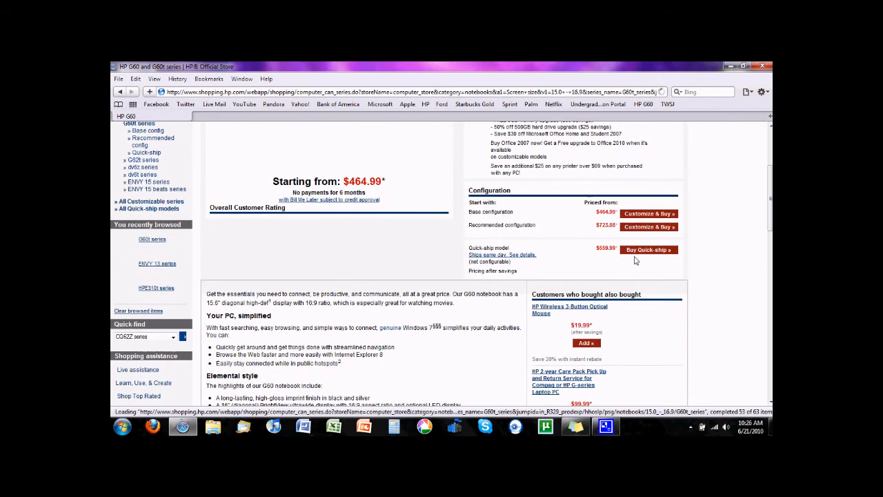
pyautogui.scroll(-3)
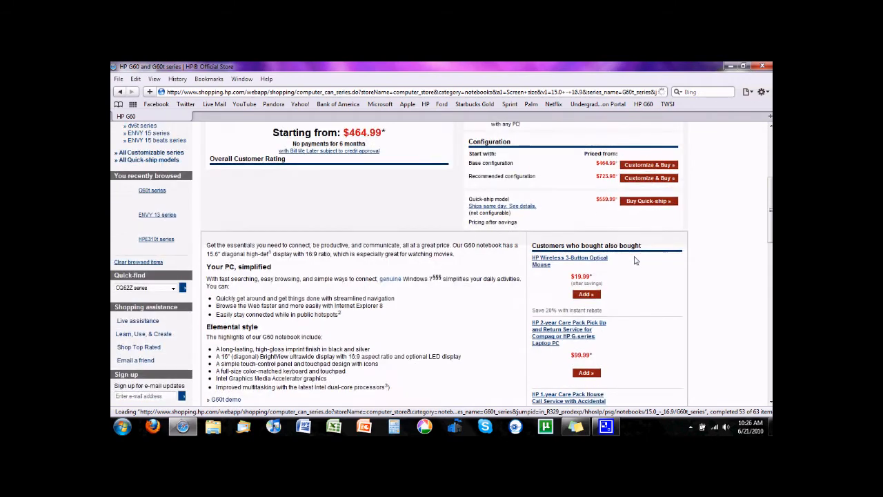
pyautogui.scroll(-3)
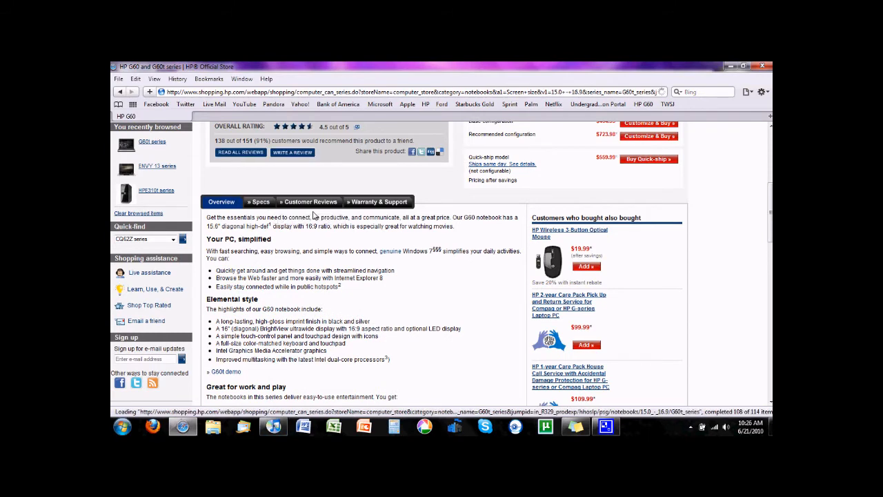
pyautogui.click(257, 202)
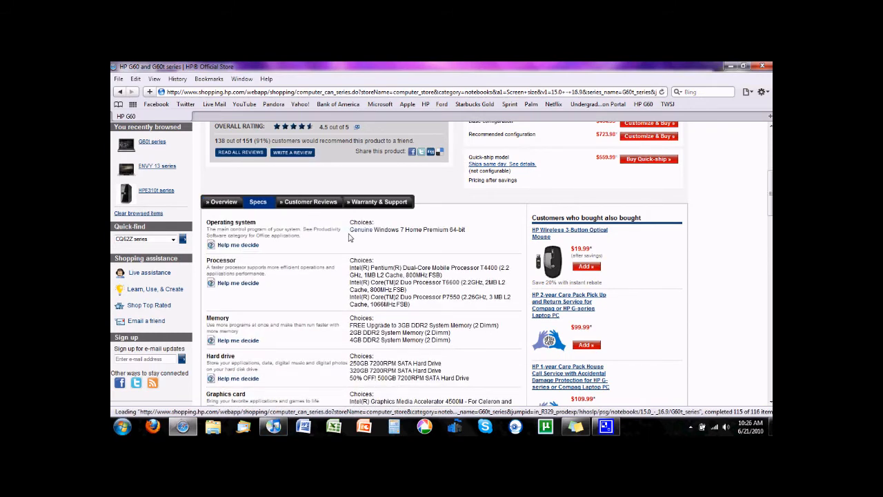
pyautogui.scroll(-3)
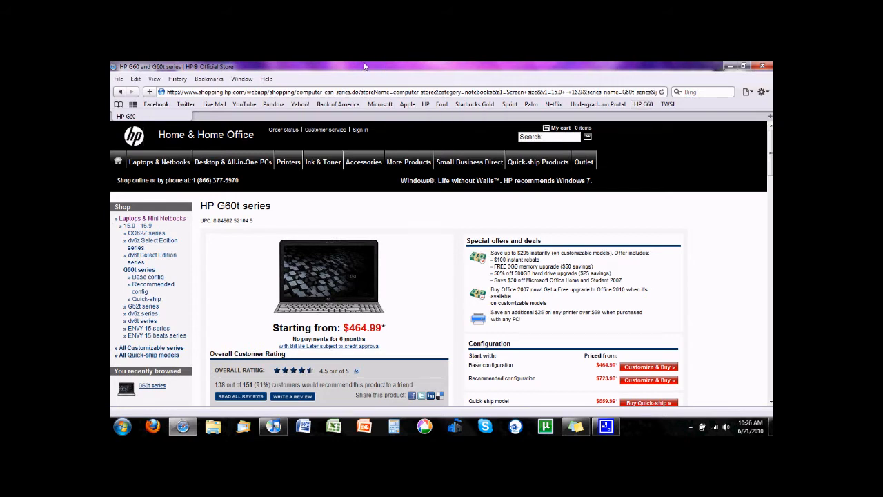
pyautogui.moveTo(113, 80)
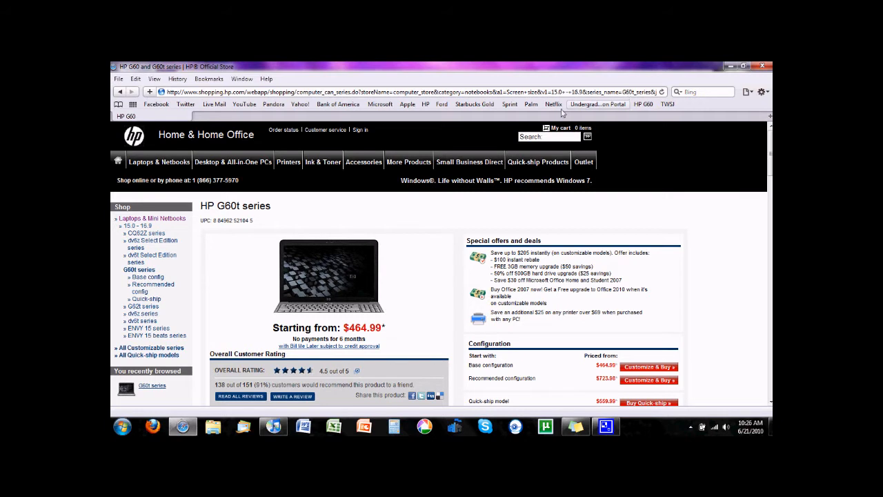
pyautogui.moveTo(244, 105)
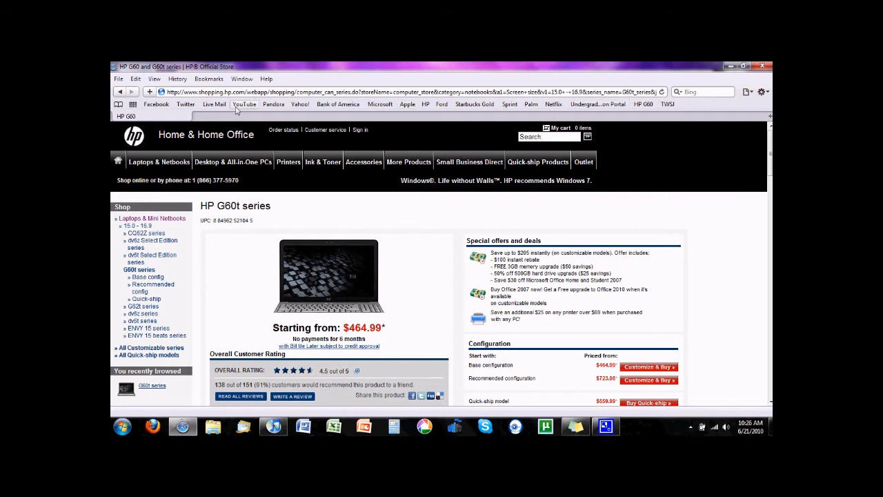
# Step: Go to YouTube, then to the Wall Street Journal site via bookmarks
pyautogui.click(244, 105)
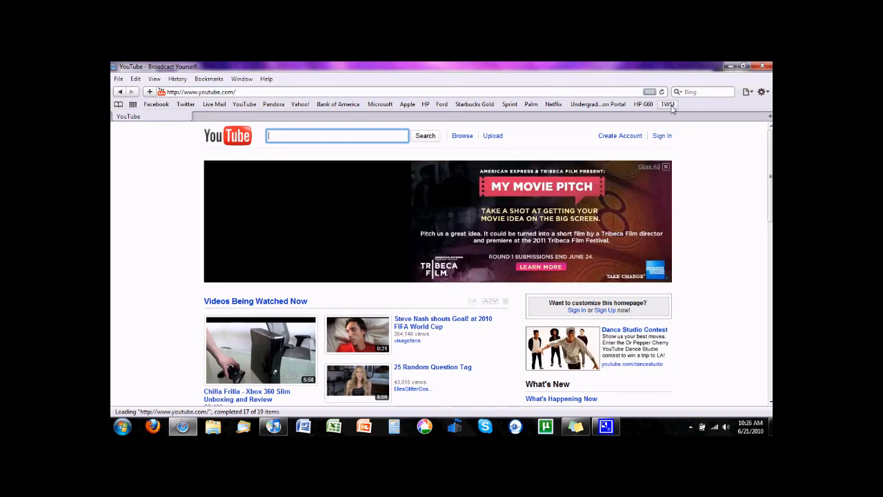
pyautogui.click(668, 105)
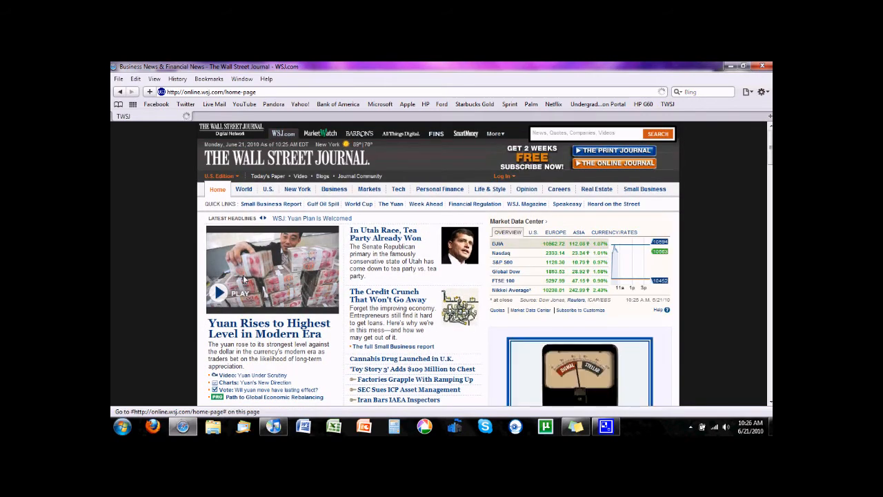
# Step: Open the article 'In Utah Race, Tea Party Has Already Won' and scroll through it
pyautogui.click(385, 235)
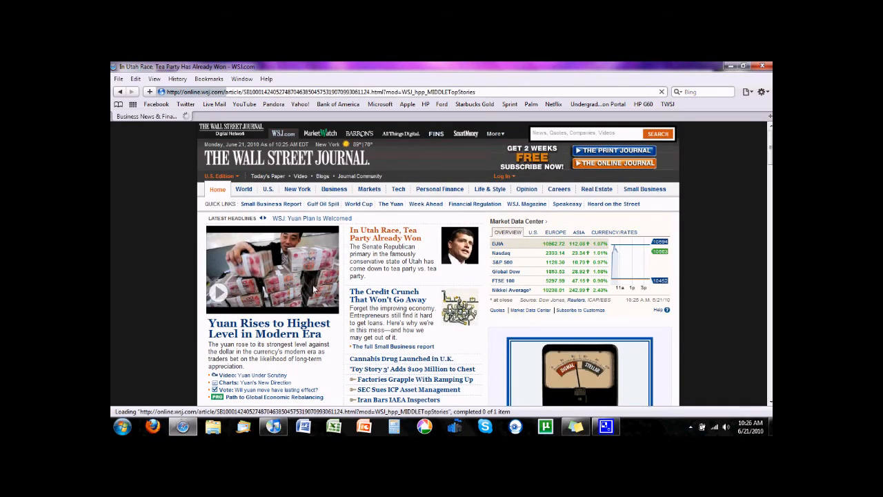
pyautogui.click(385, 233)
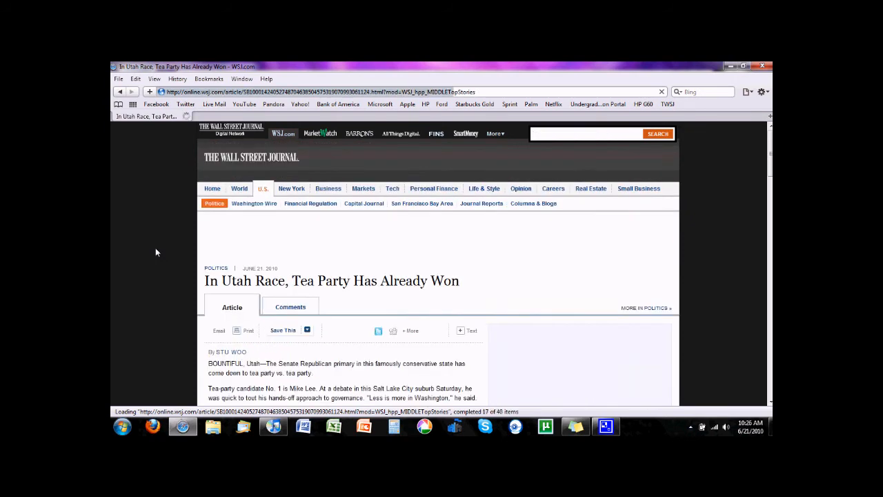
pyautogui.scroll(-3)
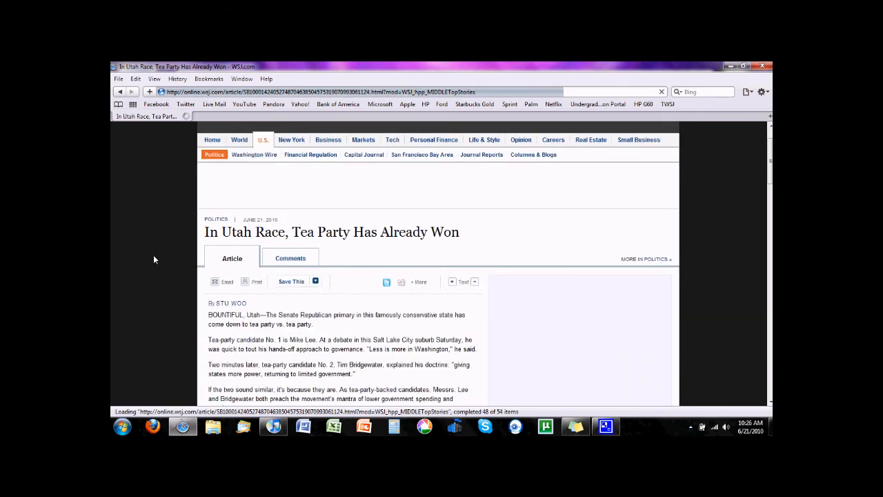
pyautogui.scroll(-3)
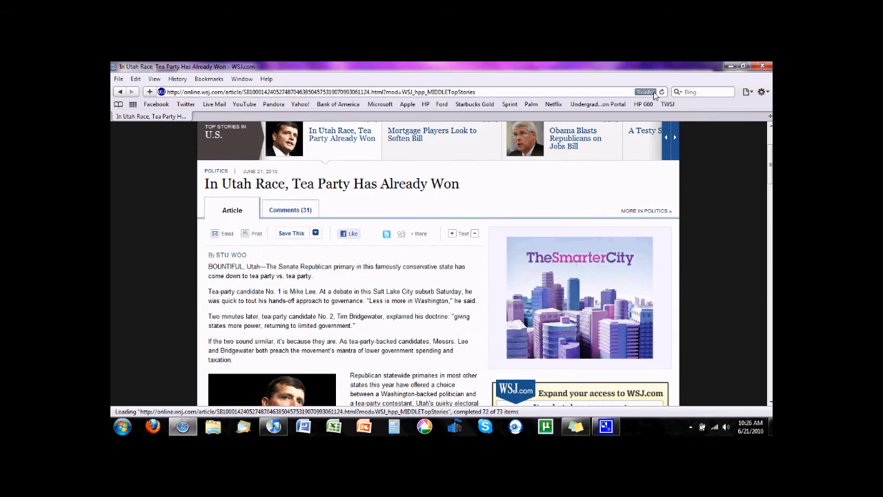
pyautogui.click(646, 91)
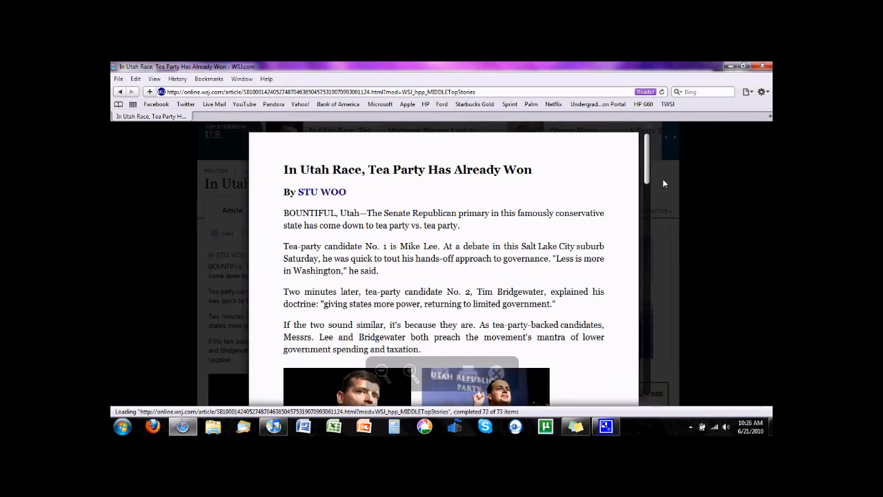
pyautogui.scroll(-3)
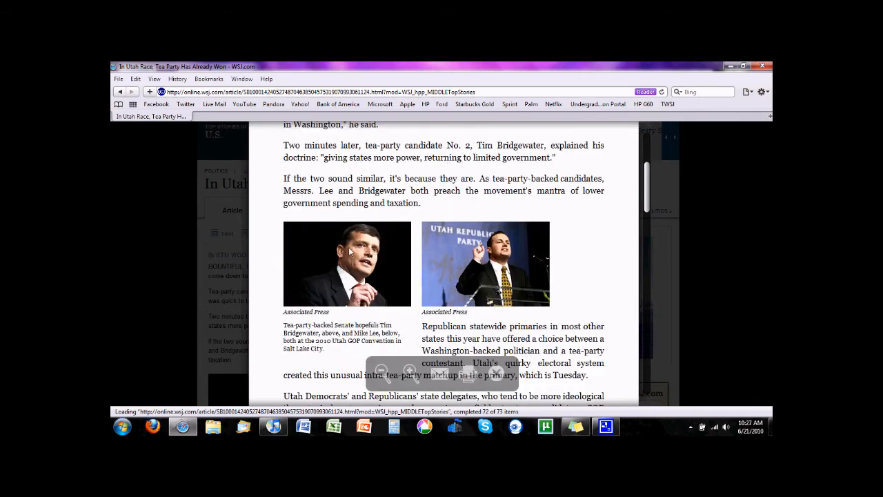
pyautogui.scroll(-3)
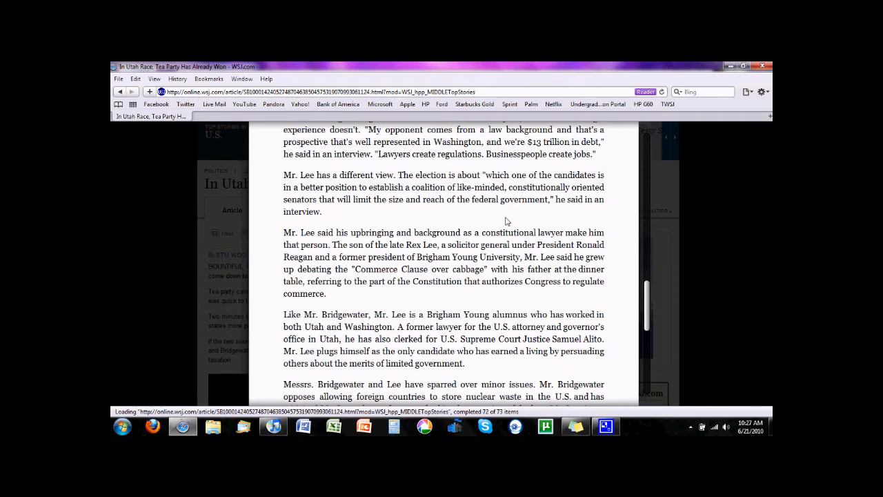
pyautogui.scroll(-3)
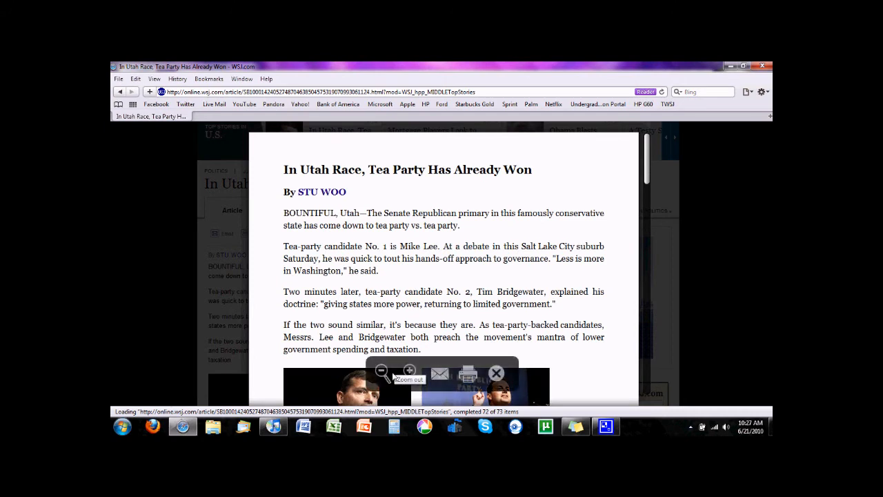
pyautogui.moveTo(439, 372)
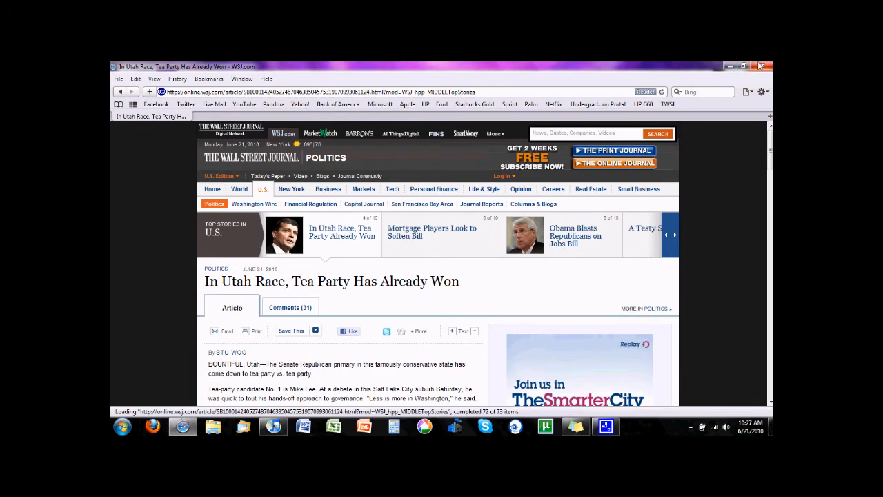
# Step: Close Safari, close CyberLink YouCam after its confetti preview, and open the Start menu
pyautogui.click(743, 66)
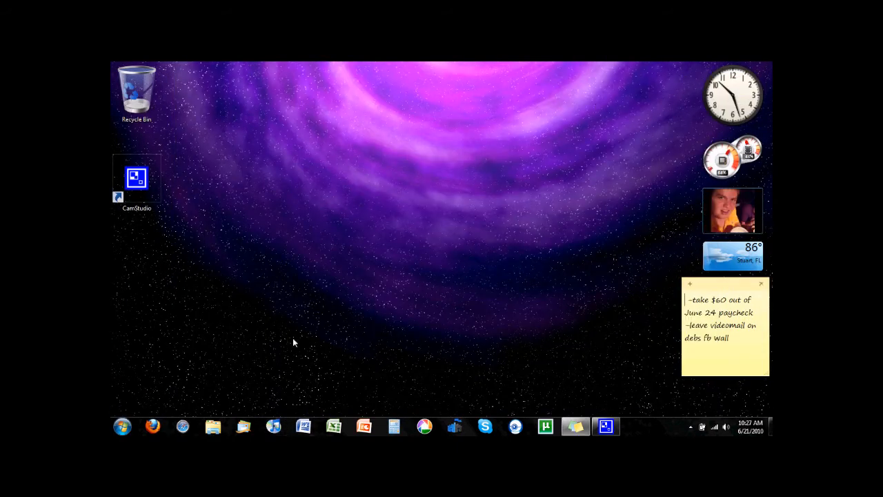
pyautogui.moveTo(298, 348)
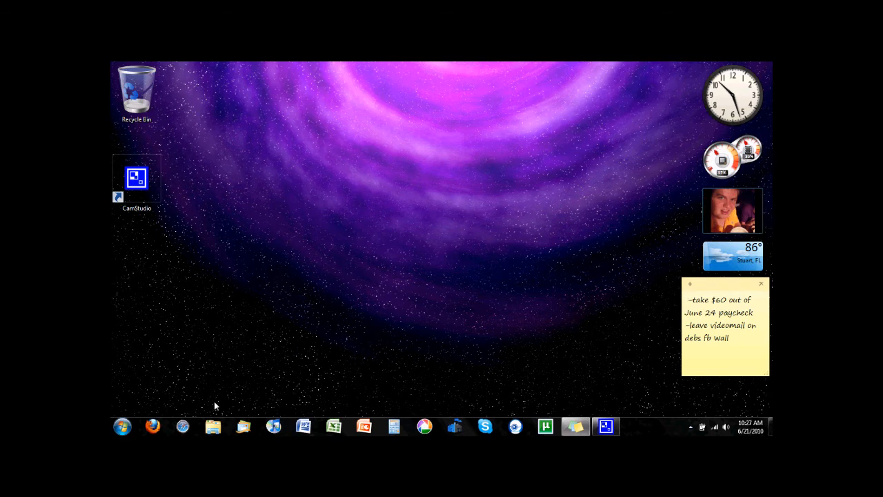
pyautogui.moveTo(317, 269)
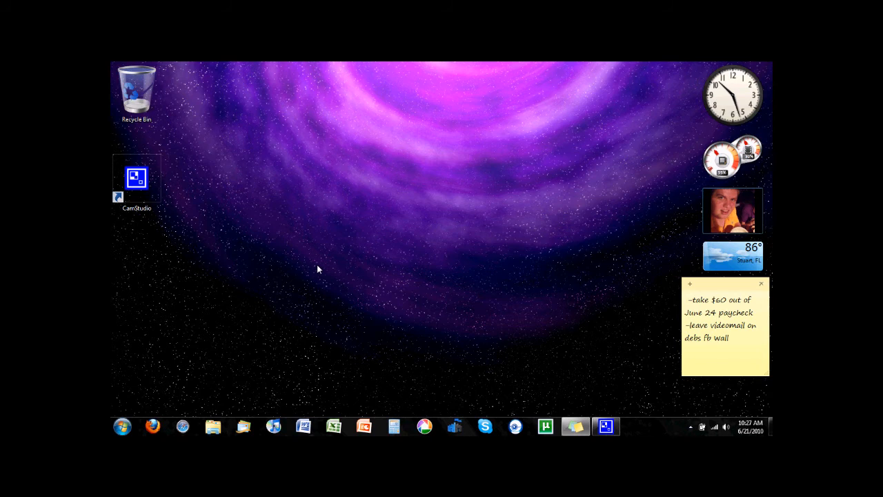
pyautogui.moveTo(472, 417)
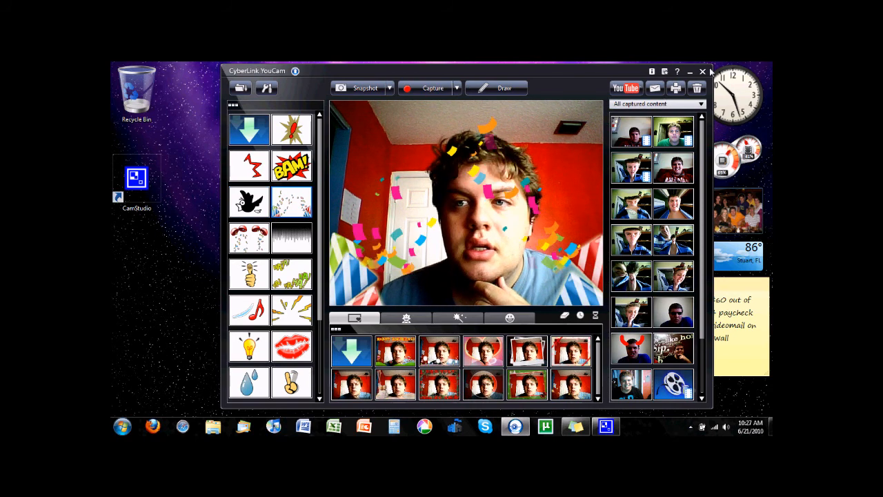
pyautogui.click(702, 71)
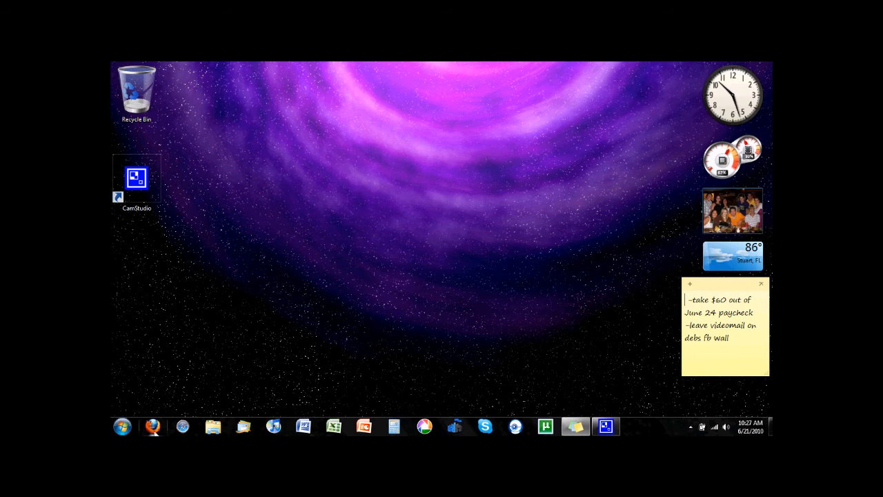
pyautogui.click(121, 425)
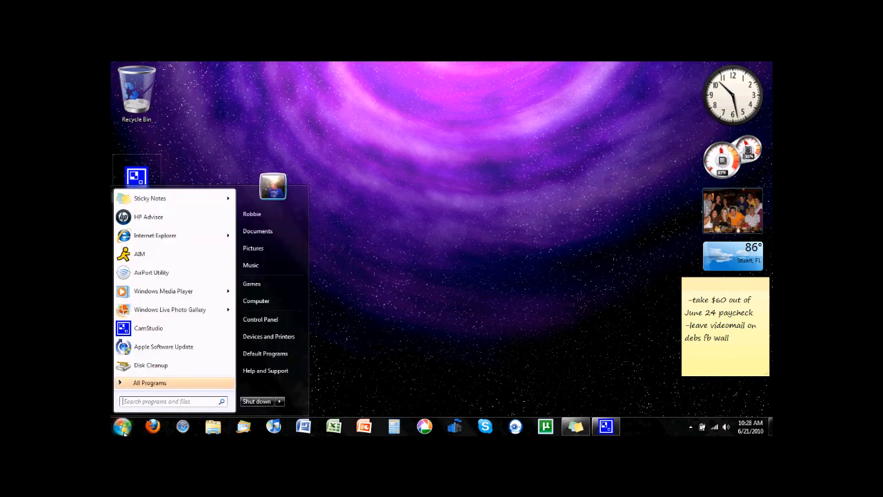